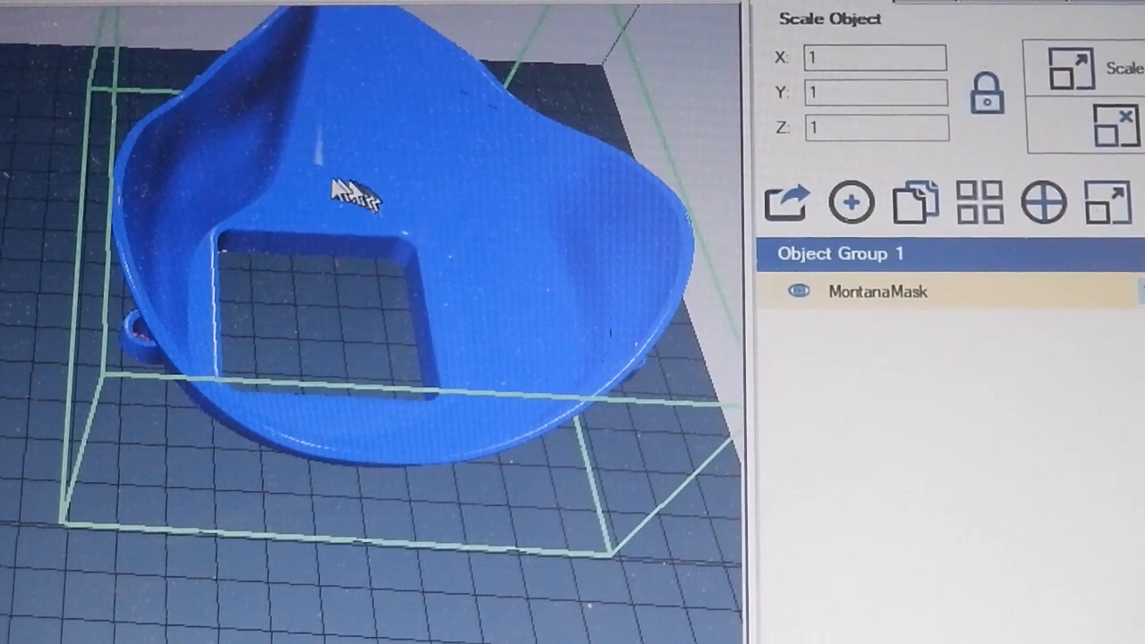
pyautogui.moveTo(347, 338)
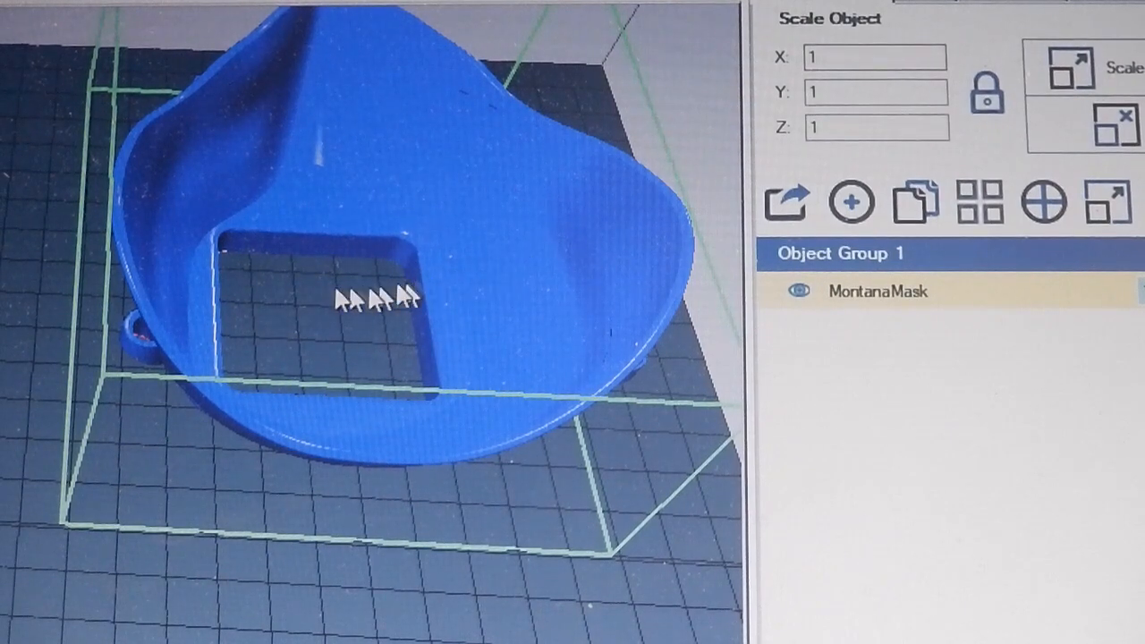
pyautogui.moveTo(783, 179)
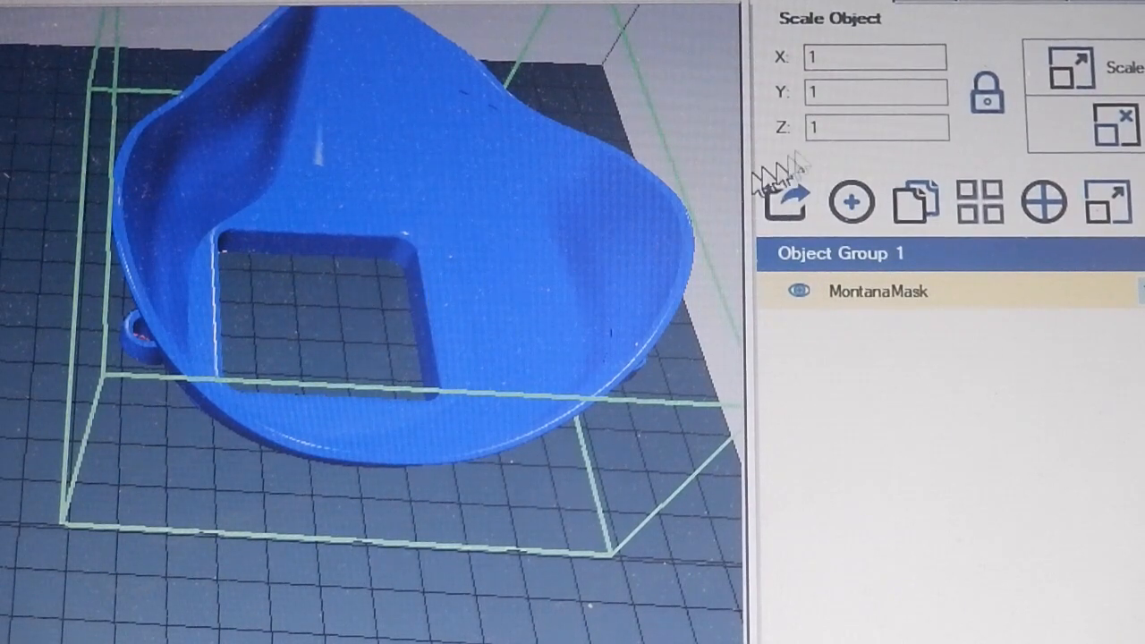
pyautogui.moveTo(873, 165)
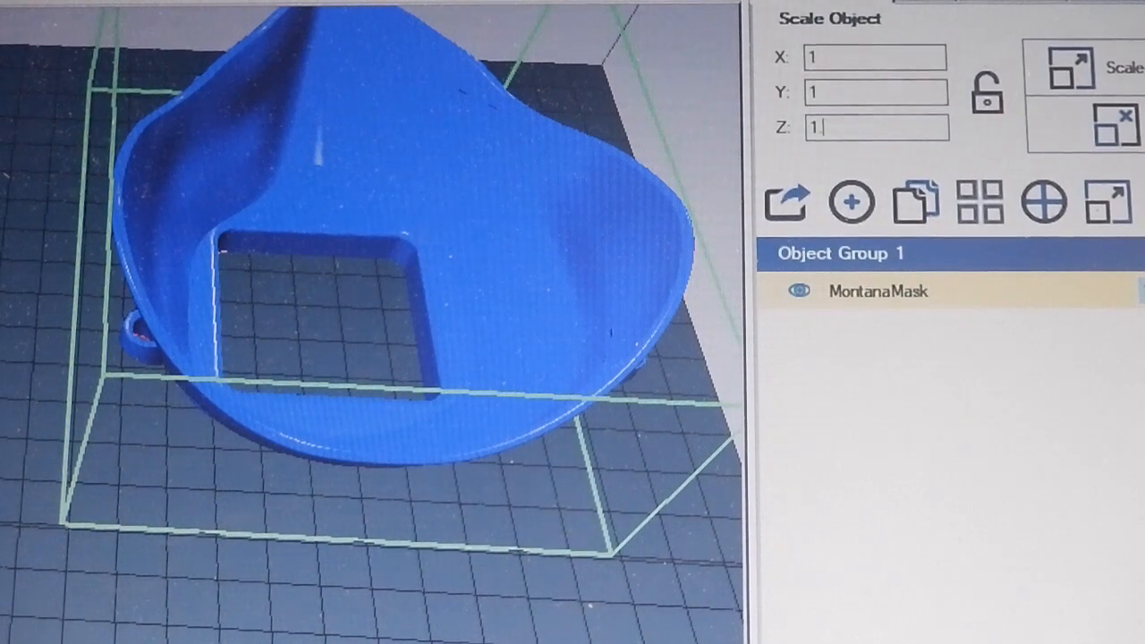
pyautogui.write('1.1')
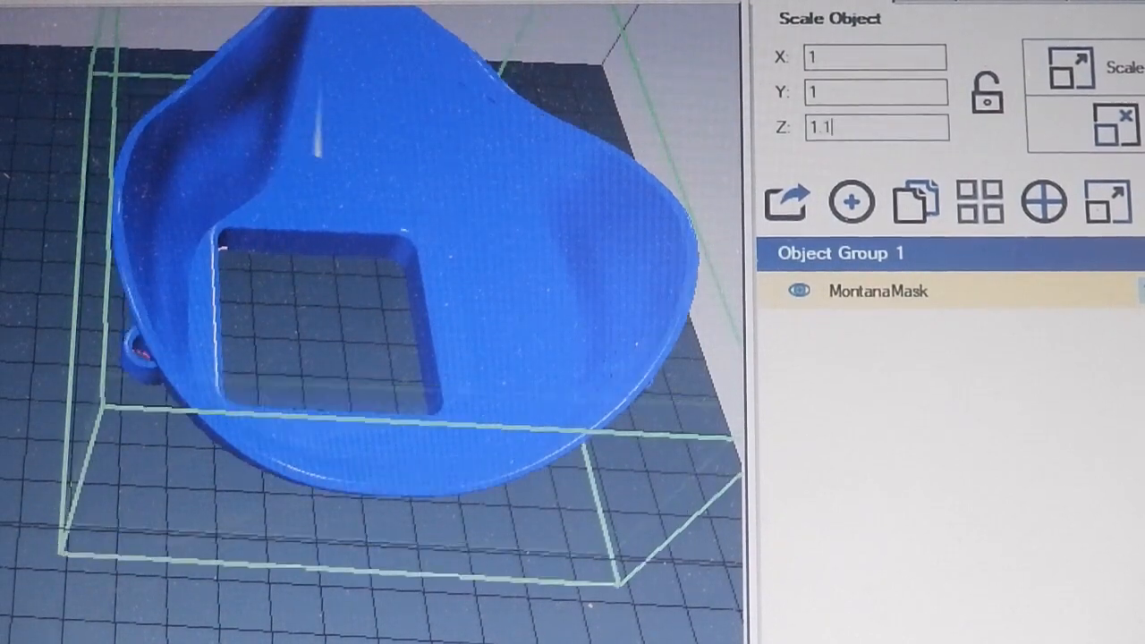